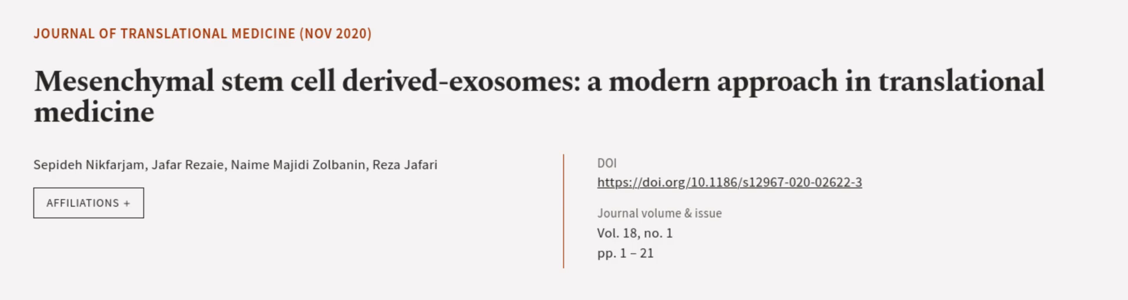
{"action": "scroll", "scroll_direction": "right", "scroll_amount": 3}
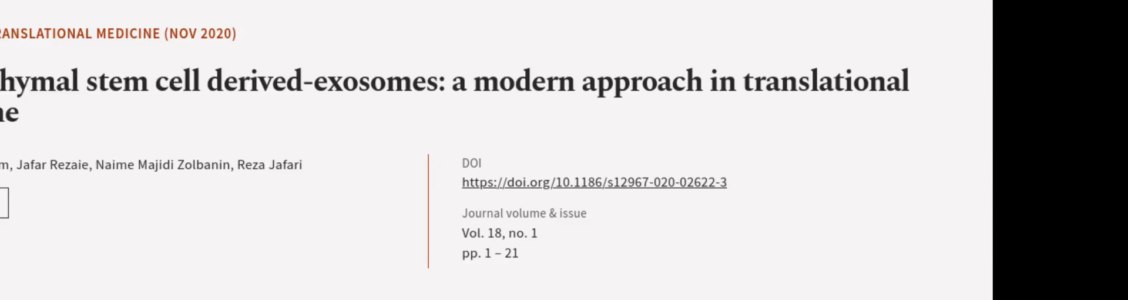